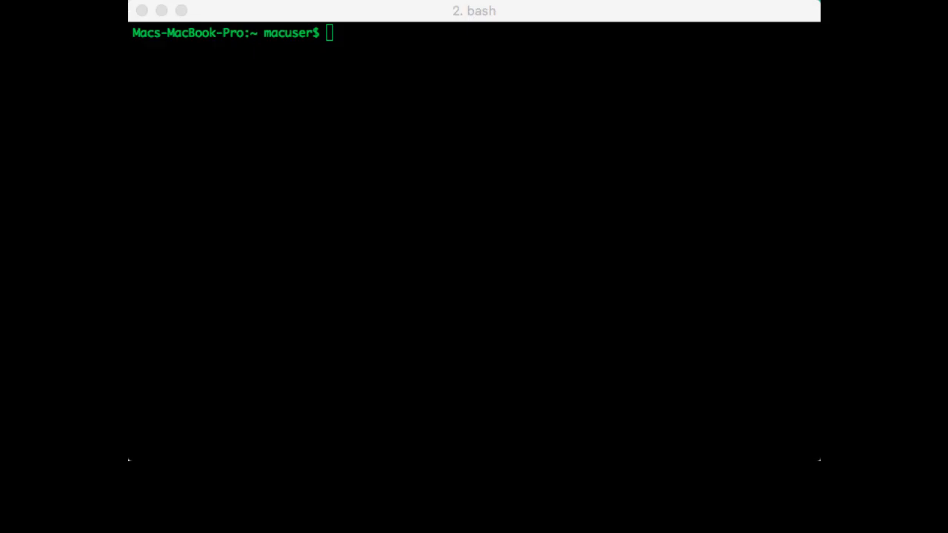
Launch IPython from the bash prompt to get an interactive Python 2.7 shell
{"action": "type", "text": "ipytho"}
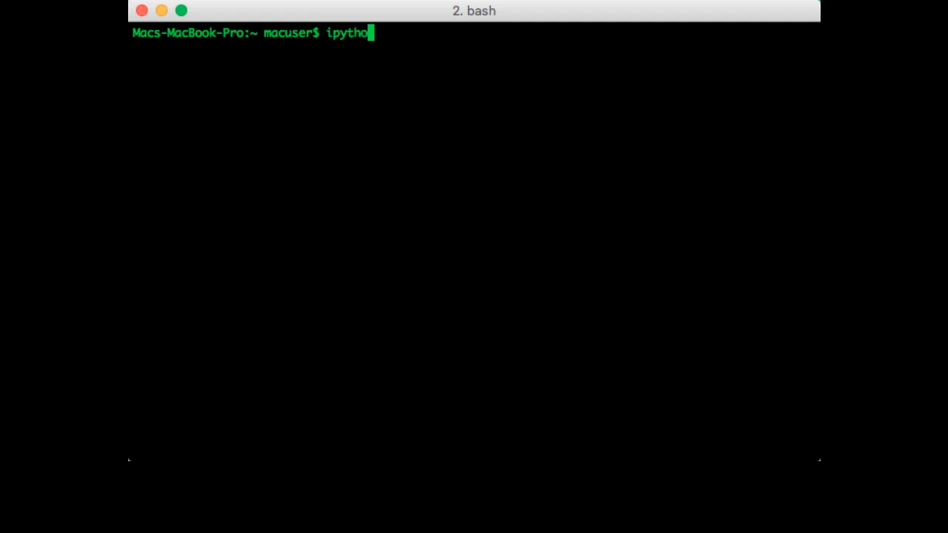
{"action": "key", "text": "enter"}
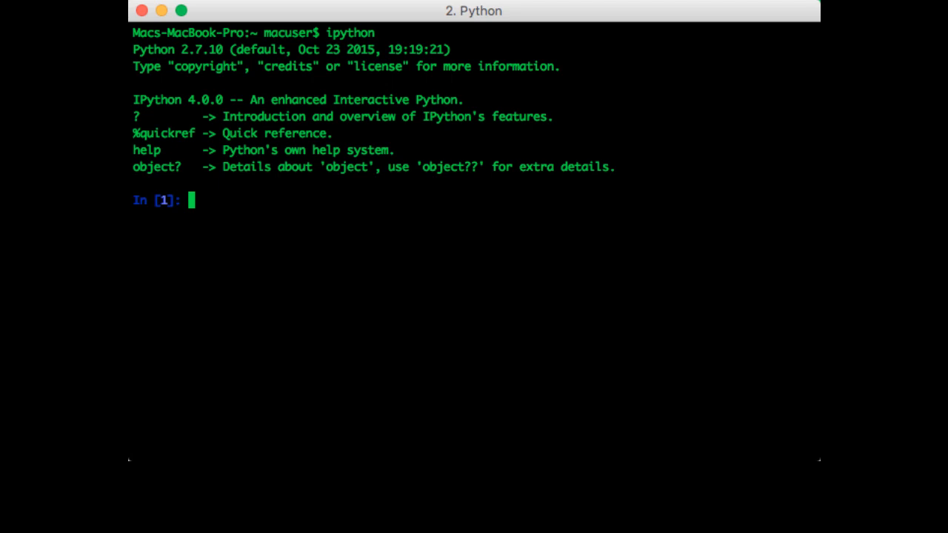
Import numpy as np and define L = [1,2,3] and A = np.array([1,2,3])
{"action": "type", "text": "import numpy as np"}
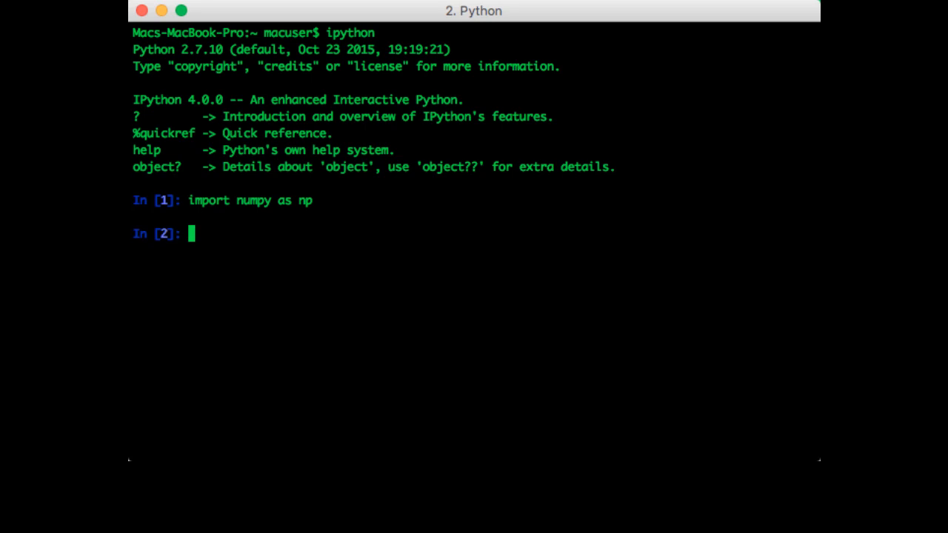
{"action": "type", "text": "L = [1,2,3"}
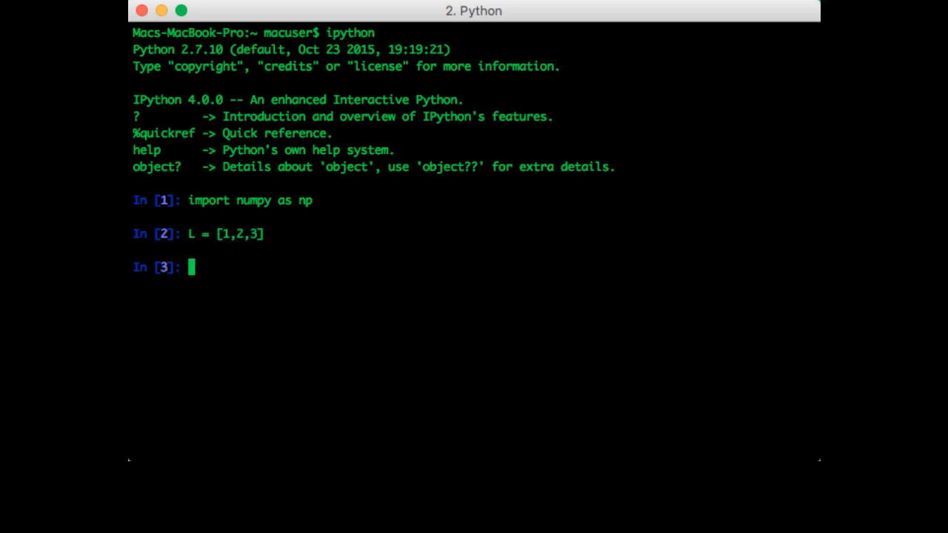
{"action": "type", "text": "A ="}
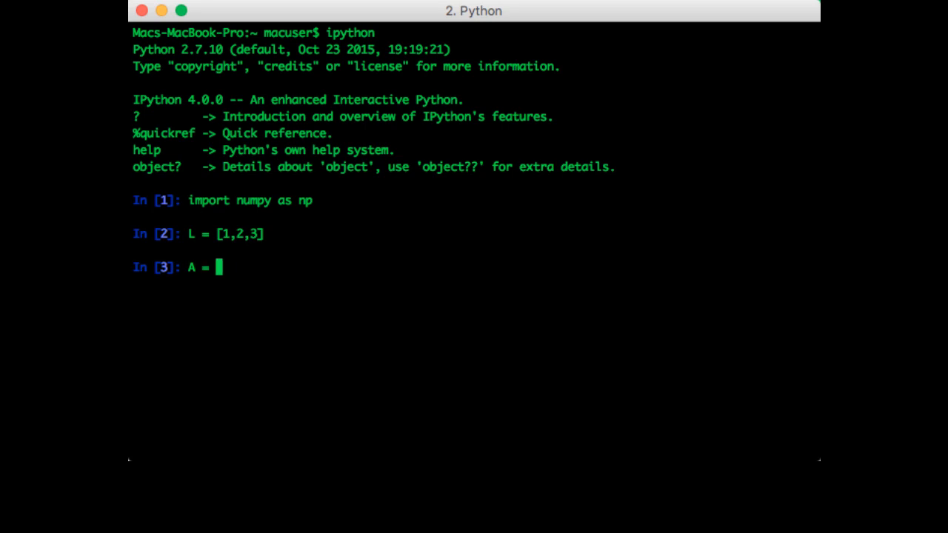
{"action": "type", "text": "np.array([1,"}
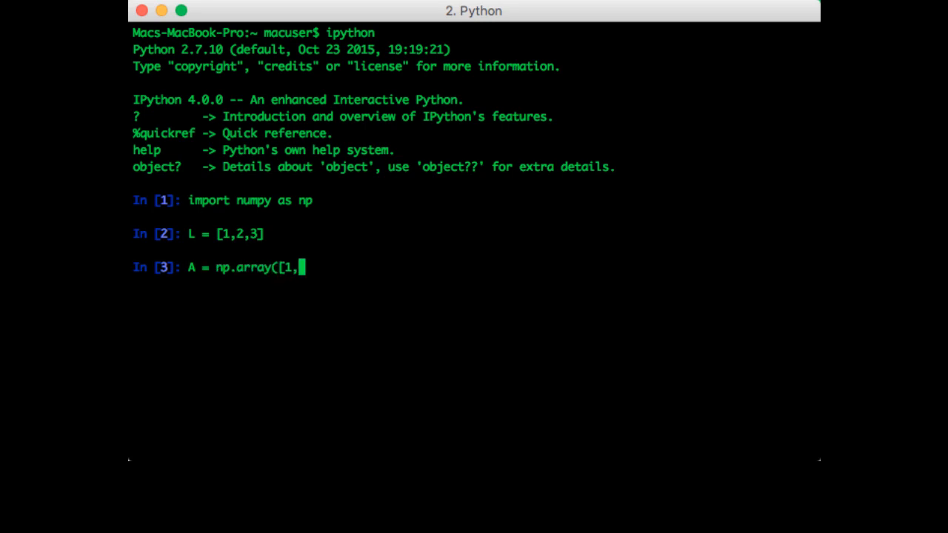
{"action": "type", "text": "2,3])"}
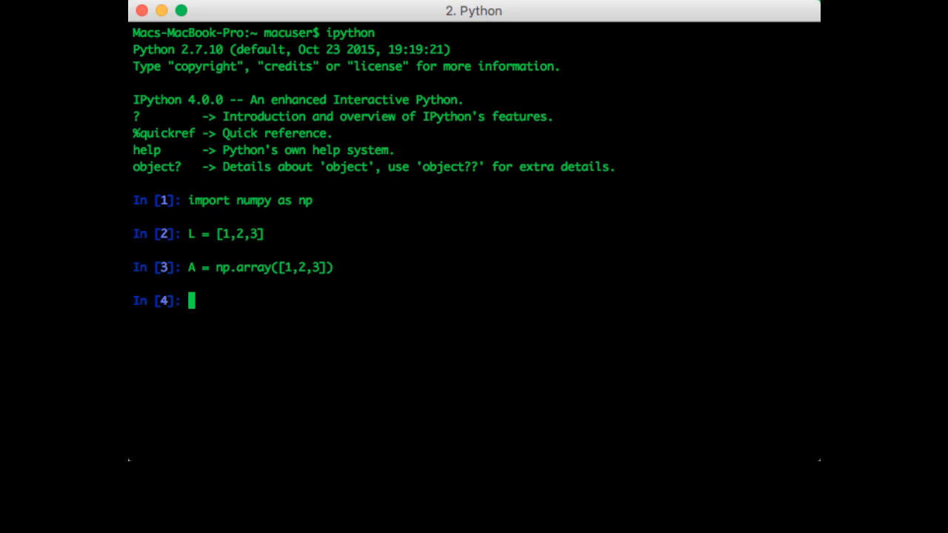
Run for loops printing each element of L and of A, getting 1, 2, 3 from both
{"action": "type", "text": "for e in L"}
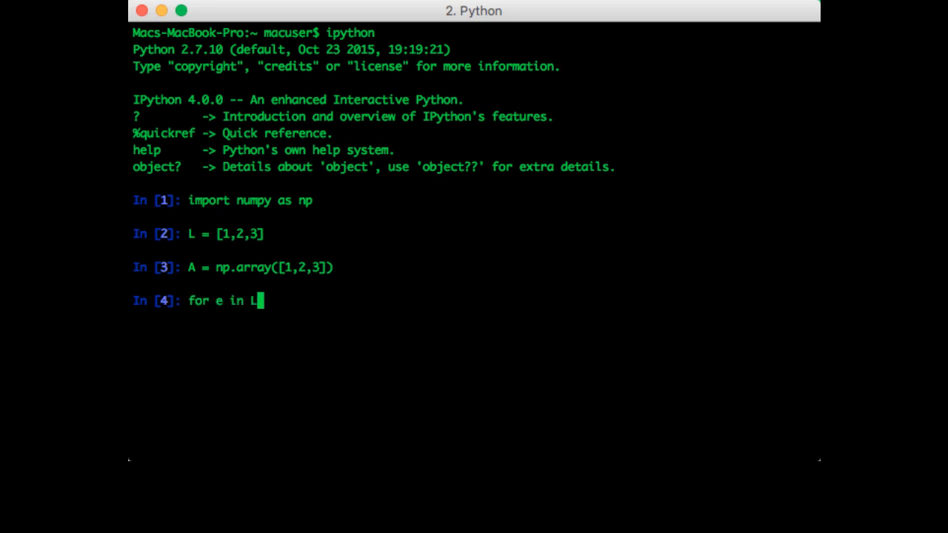
{"action": "type", "text": ":"}
{"action": "type", "text": "print e"}
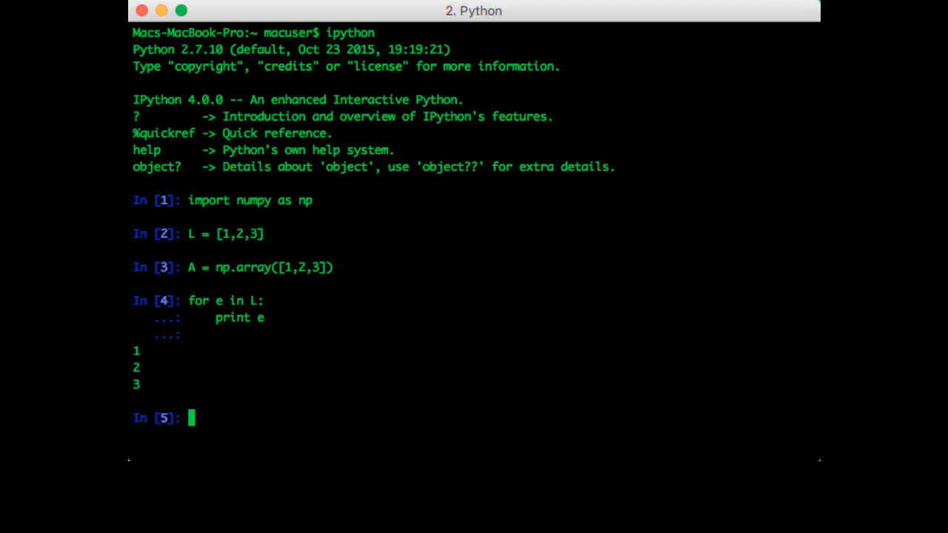
{"action": "mouse_move", "coordinate": [625, 223]}
{"action": "type", "text": "for e i"}
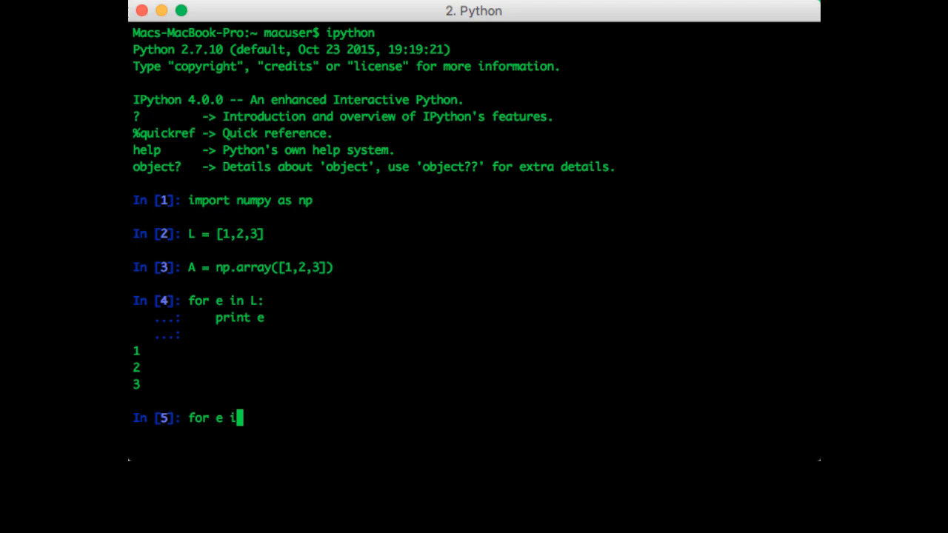
{"action": "type", "text": "n A:"}
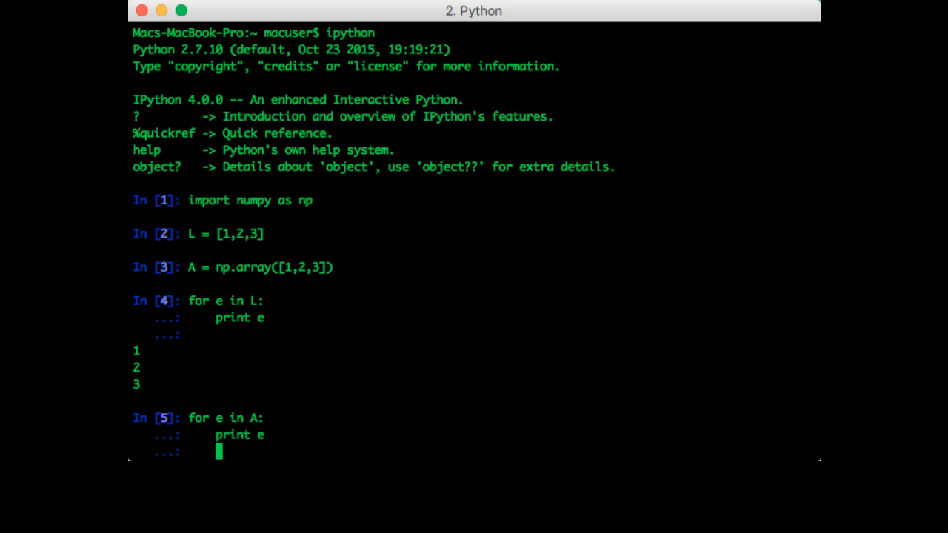
{"action": "key", "text": "enter"}
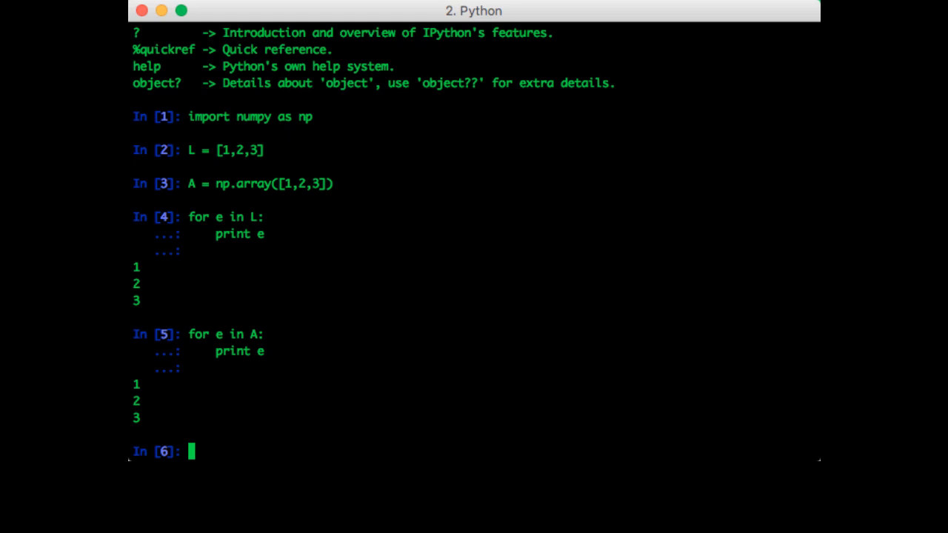
{"action": "mouse_move", "coordinate": [304, 388]}
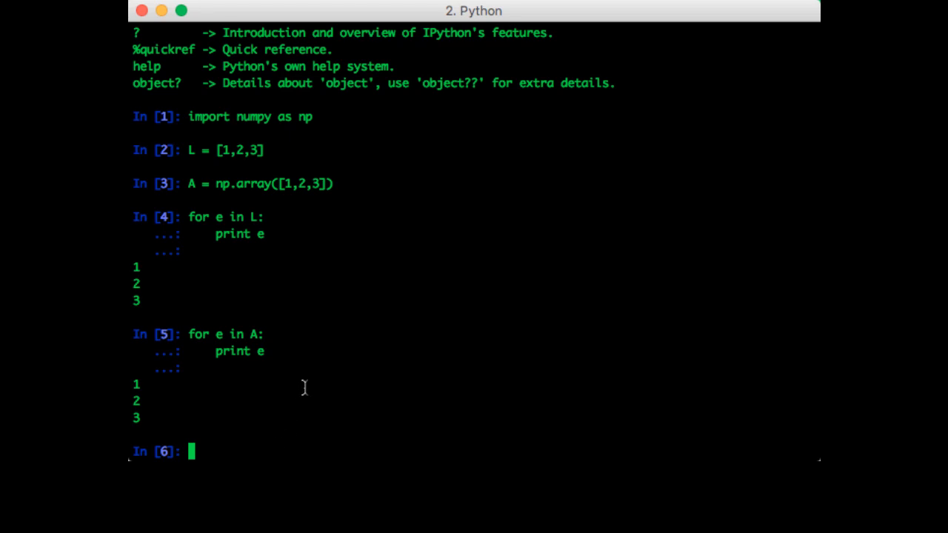
Append 4 to L successfully, then show A.append(4) raises an AttributeError
{"action": "type", "text": "L.app"}
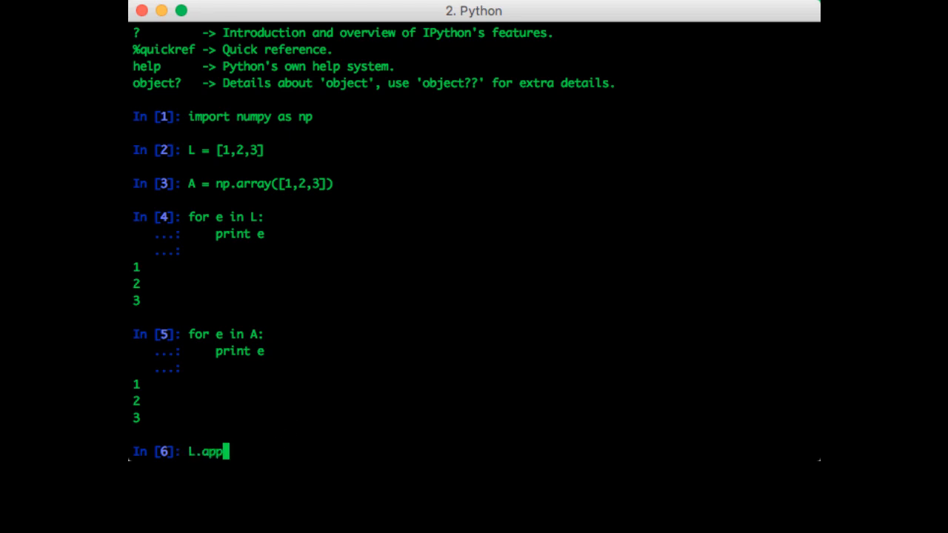
{"action": "key", "text": "enter"}
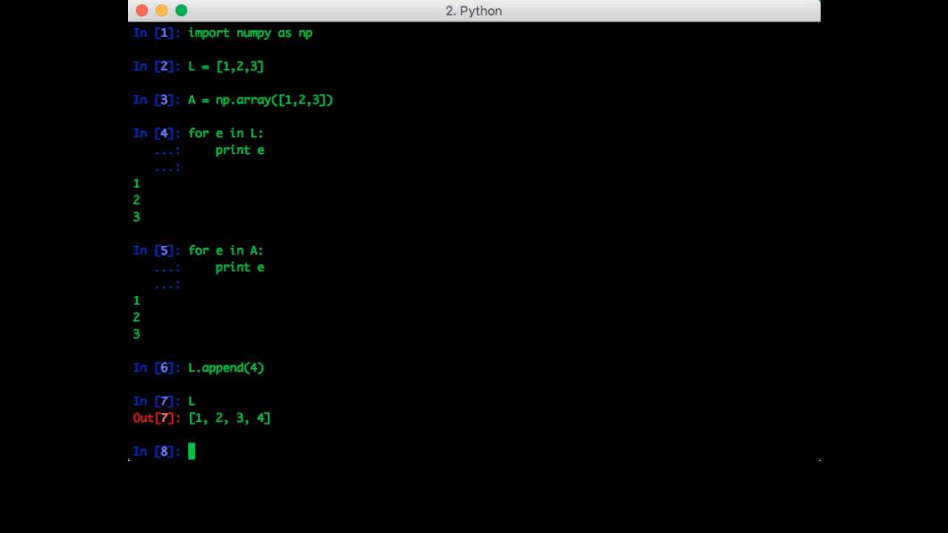
{"action": "type", "text": "A.append(4"}
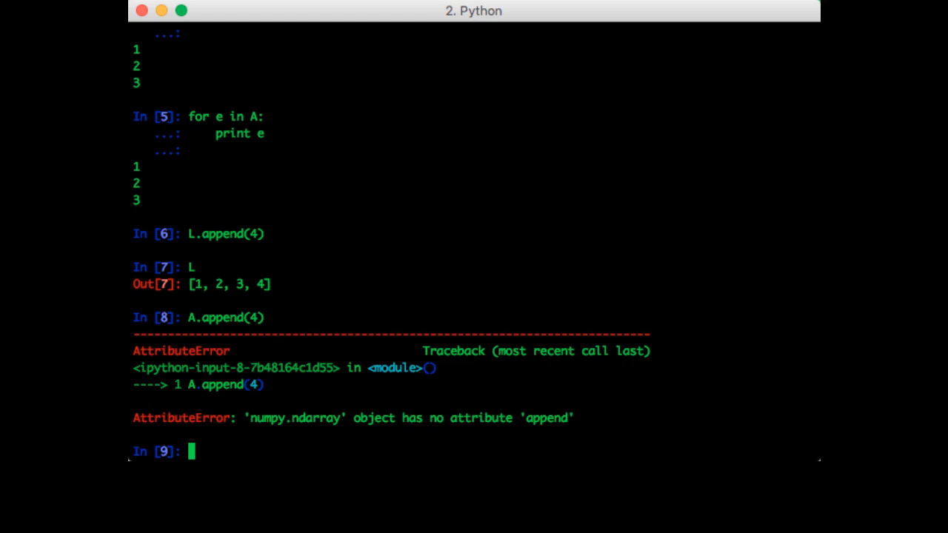
Extend L to [1,2,3,4,5] with L + [5], then show A + [4,5] raises an error
{"action": "type", "text": "L"}
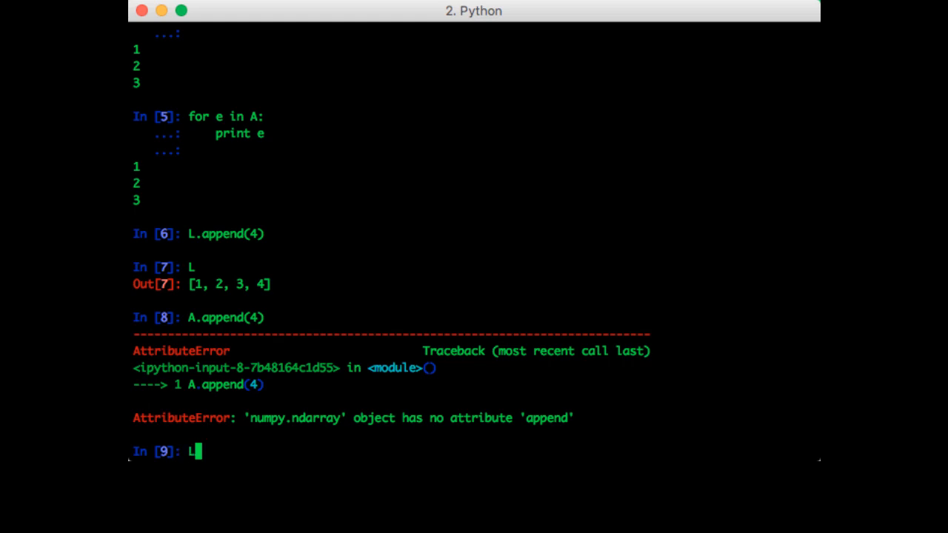
{"action": "type", "text": "= L + [5"}
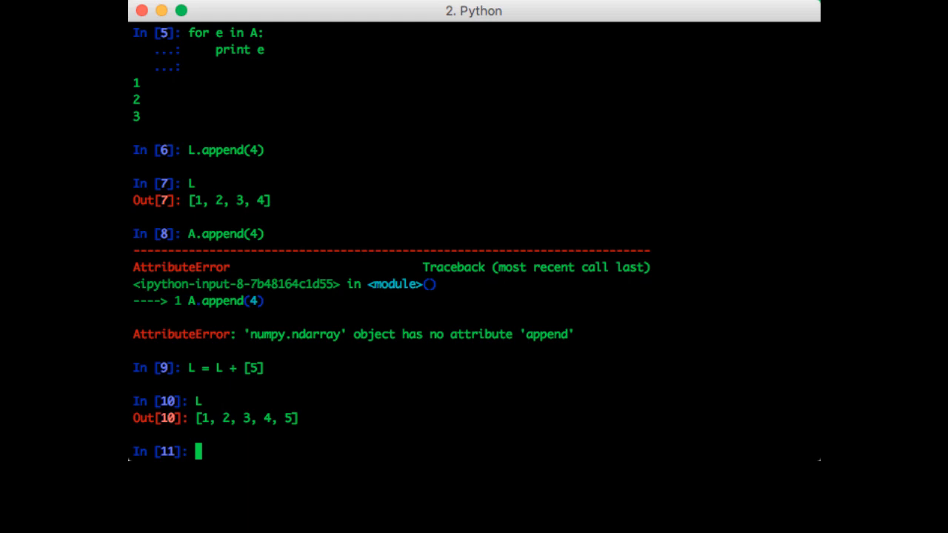
{"action": "type", "text": "A = A + [4,5"}
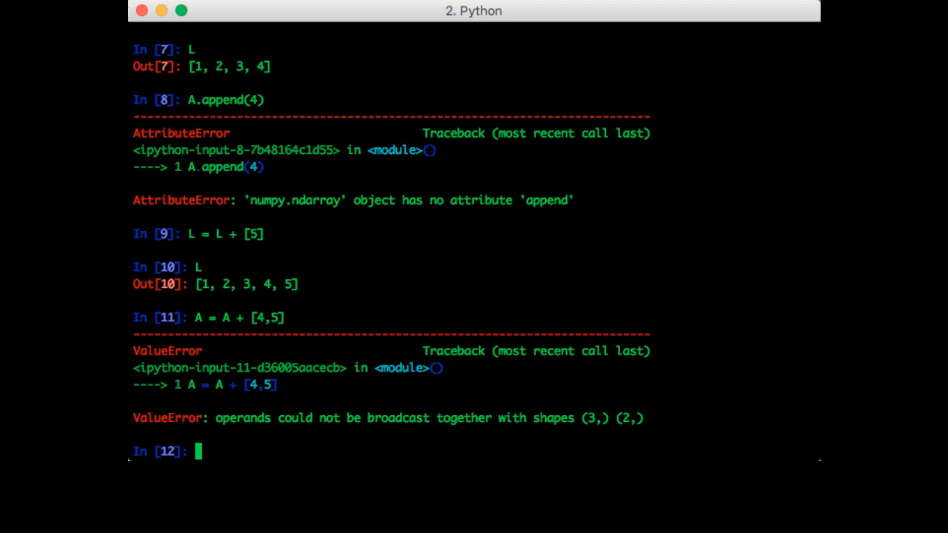
{"action": "mouse_move", "coordinate": [640, 322]}
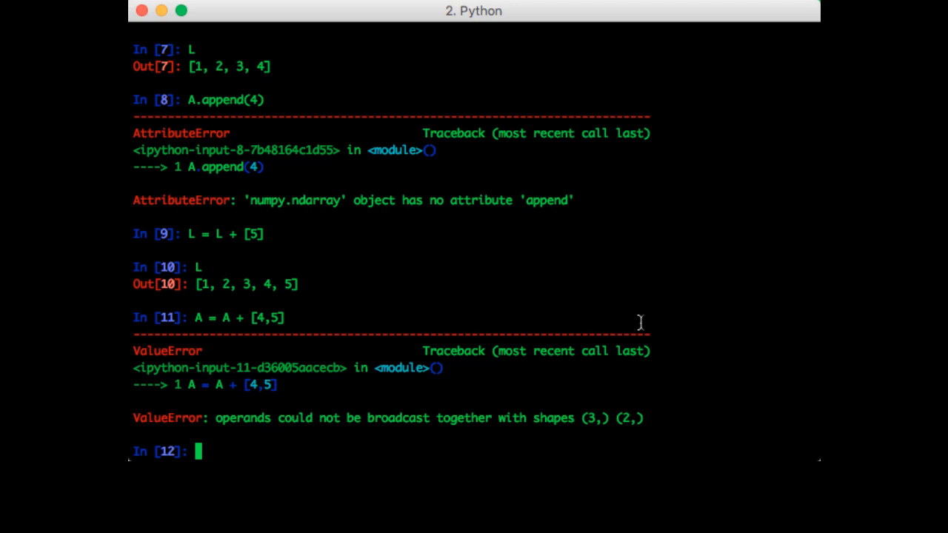
Build L2 = [2, 4, 6, 8, 10] by looping over L and appending e + e
{"action": "type", "text": "L2 = ["}
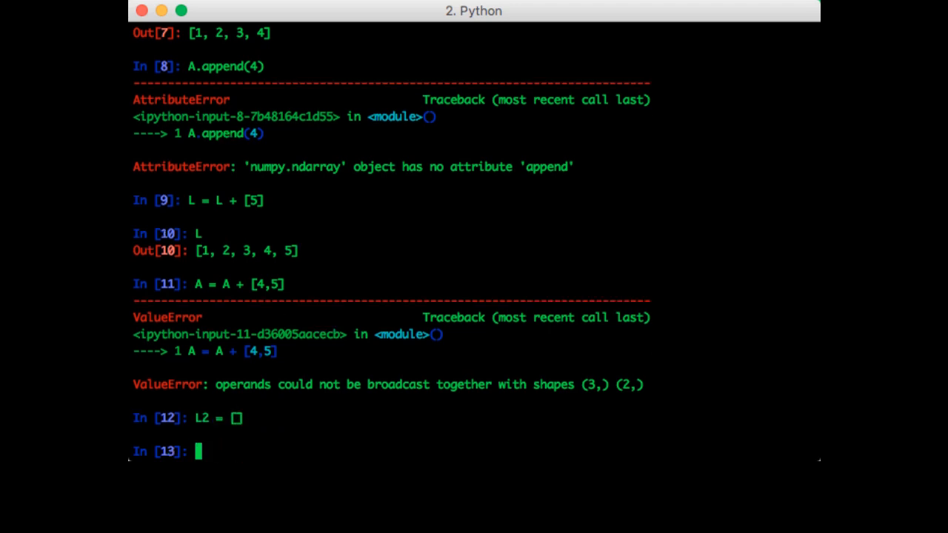
{"action": "type", "text": "for e in"}
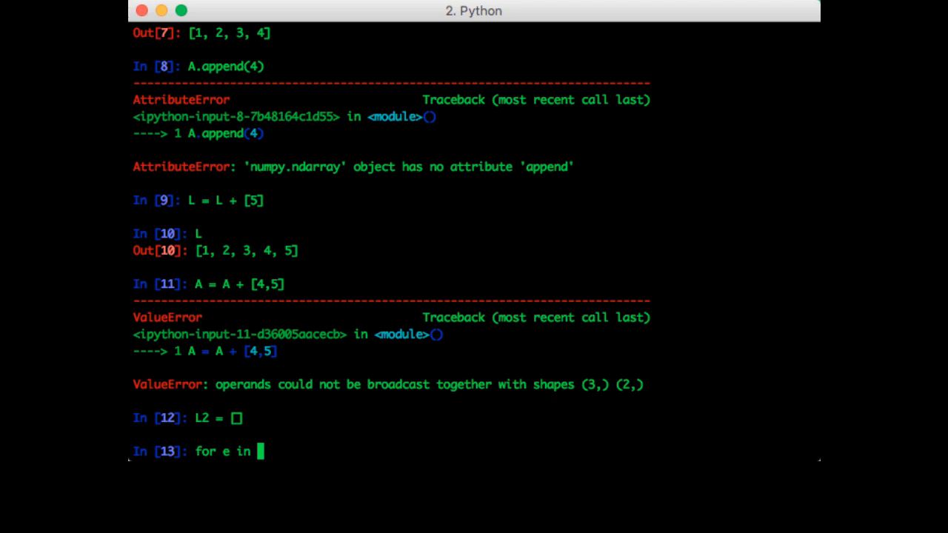
{"action": "type", "text": "L:"}
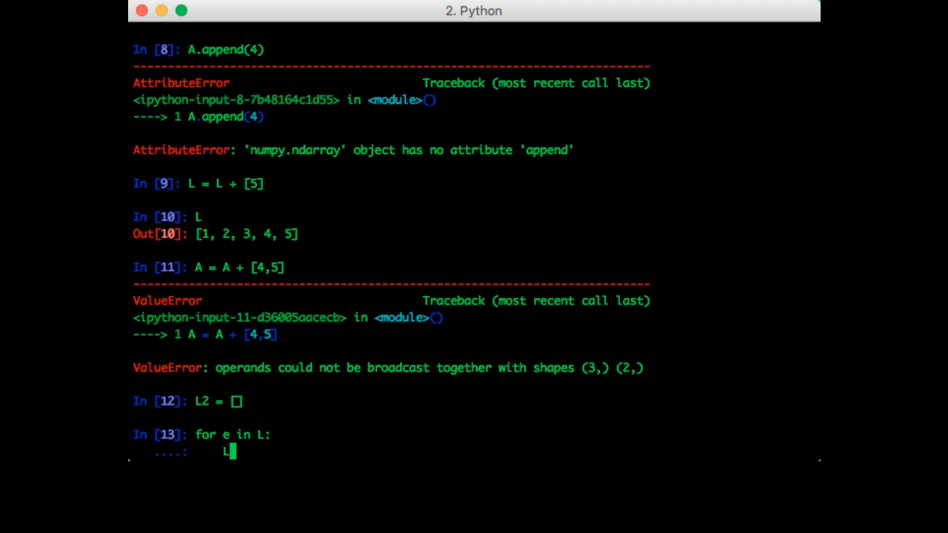
{"action": "type", "text": "2.append(e"}
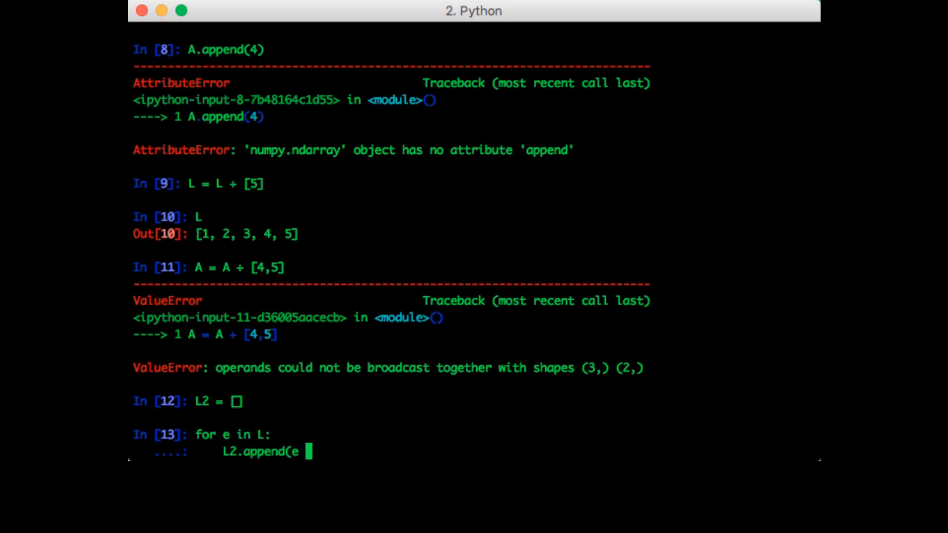
{"action": "type", "text": "+ e)"}
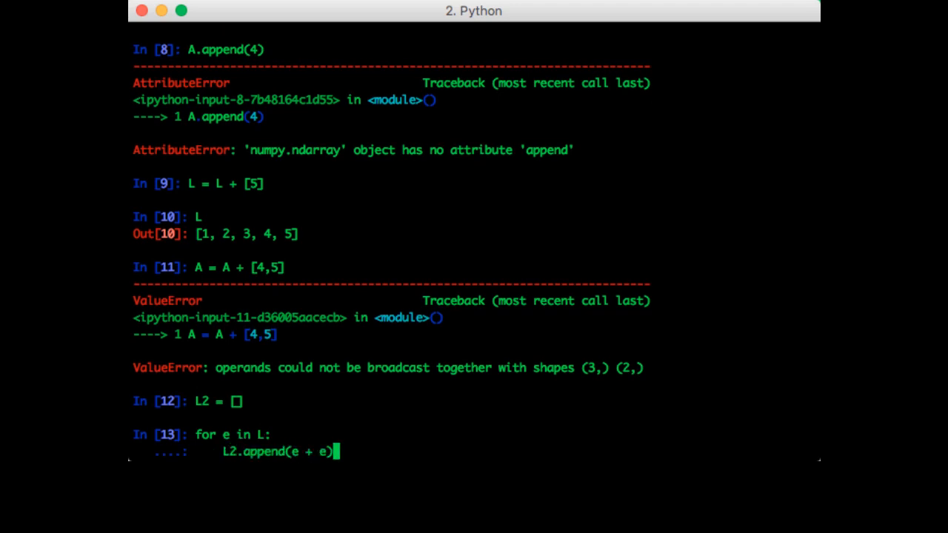
{"action": "key", "text": "enter"}
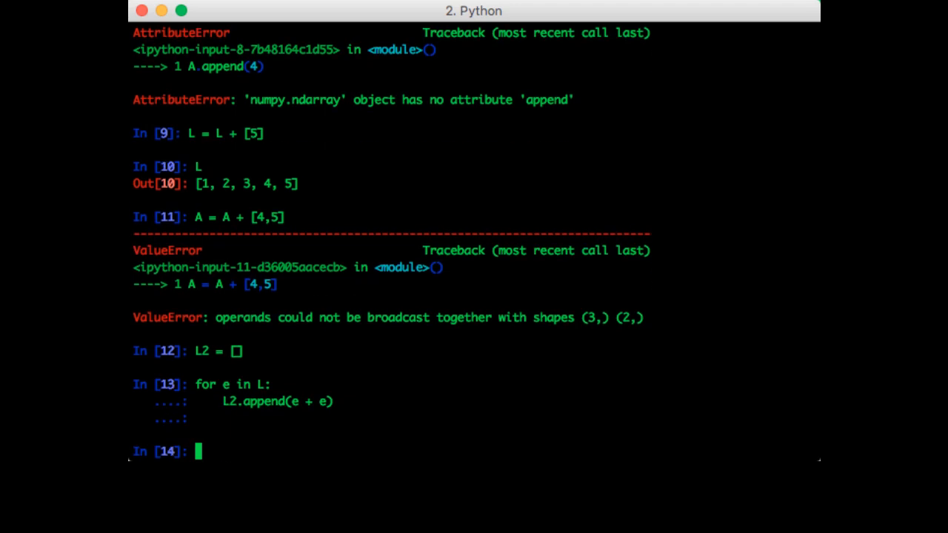
{"action": "type", "text": "L2"}
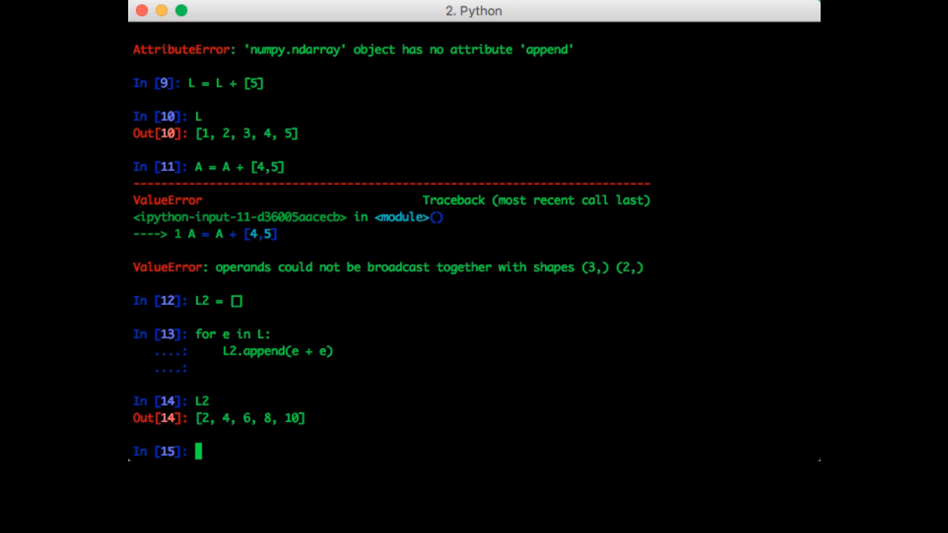
Evaluate A + A to get array([2, 4, 6]) element-wise
{"action": "type", "text": "A + A"}
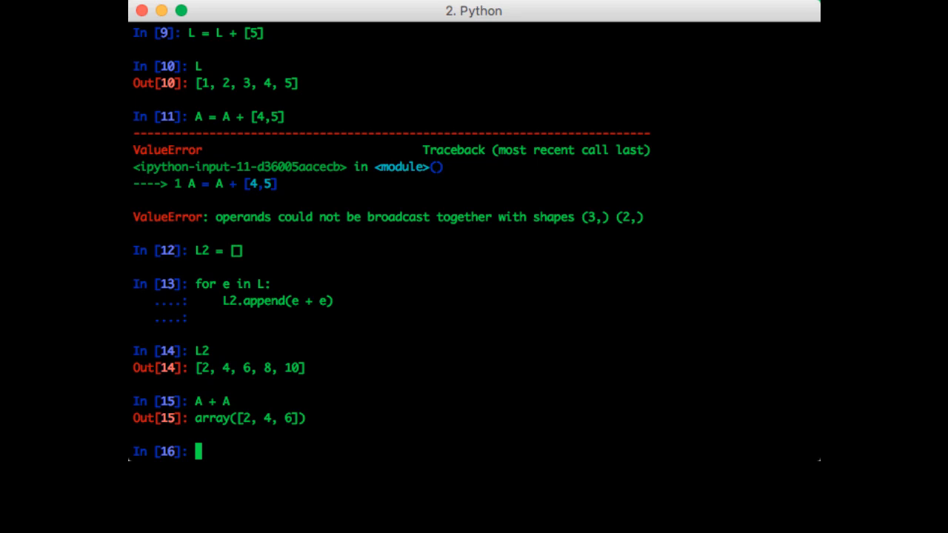
{"action": "mouse_move", "coordinate": [643, 344]}
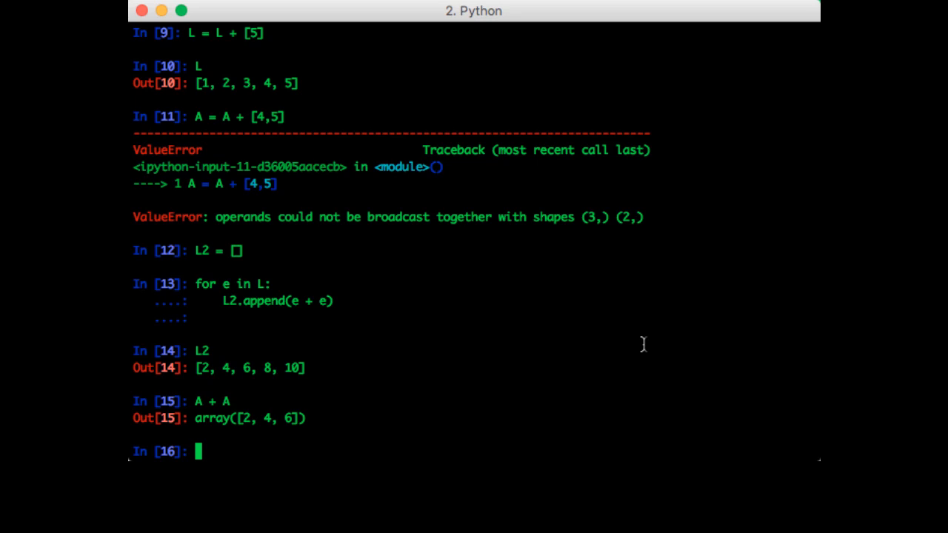
Evaluate 2*A giving array([2, 4, 6]) and 2*L repeating the list twice
{"action": "type", "text": "2*"}
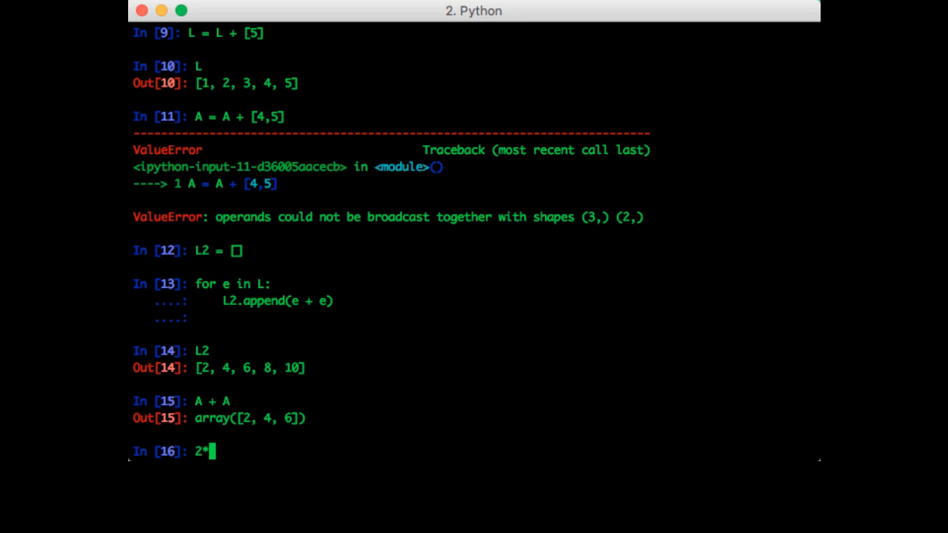
{"action": "key", "text": "enter"}
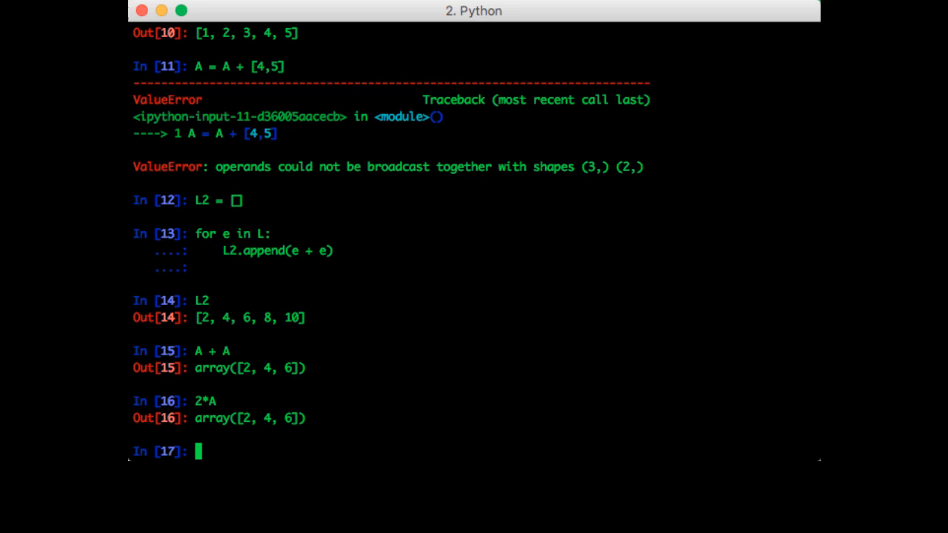
{"action": "type", "text": "2*L"}
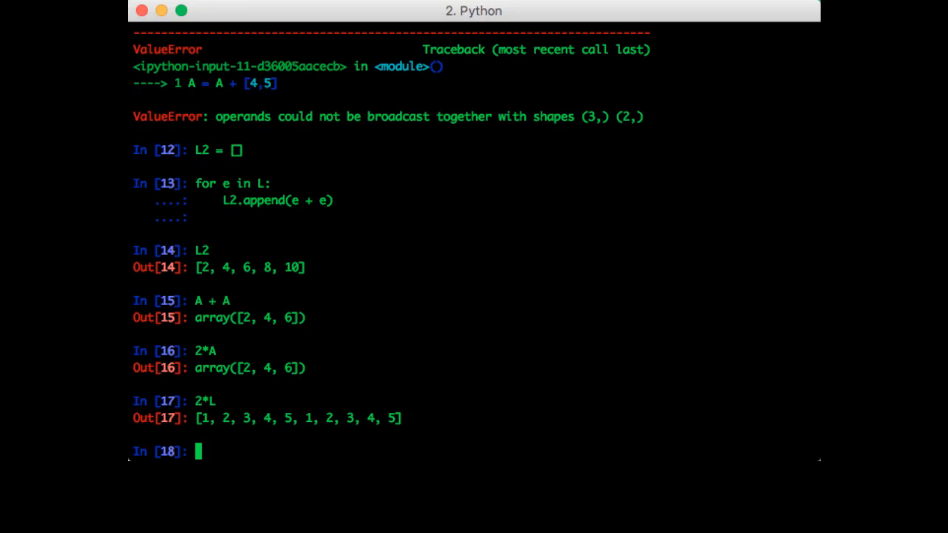
Show L**2 raises a TypeError, then loop e*e into L2 = [1, 4, 9, 16, 25]
{"action": "type", "text": "L**2"}
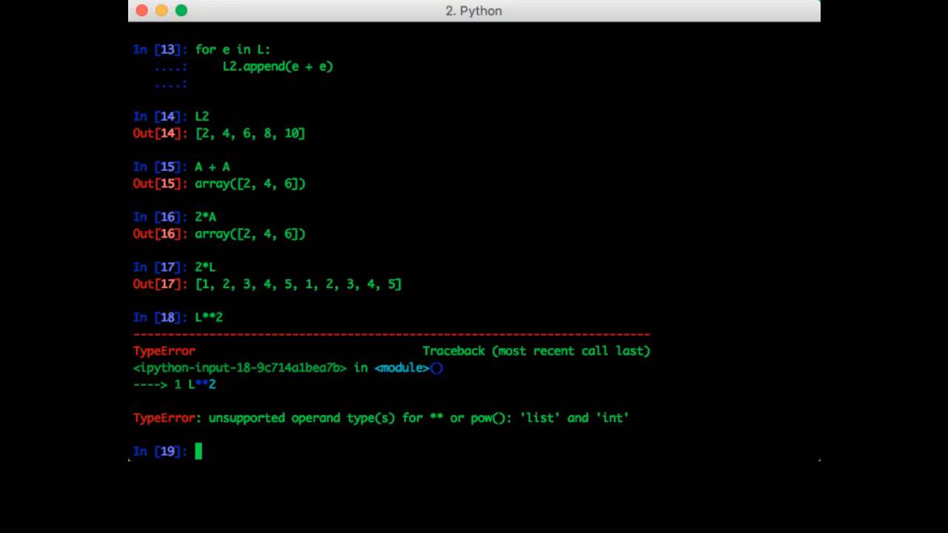
{"action": "type", "text": "L2 = []"}
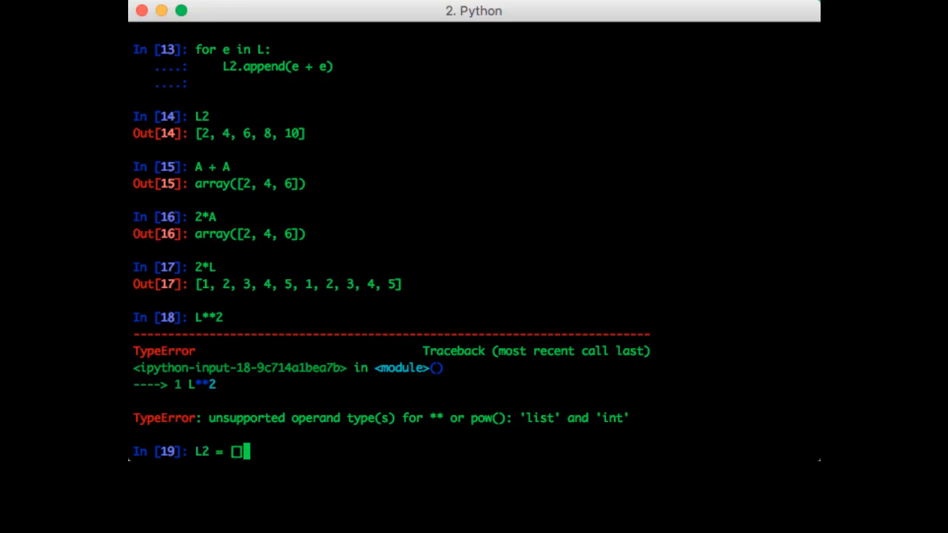
{"action": "type", "text": "for e"}
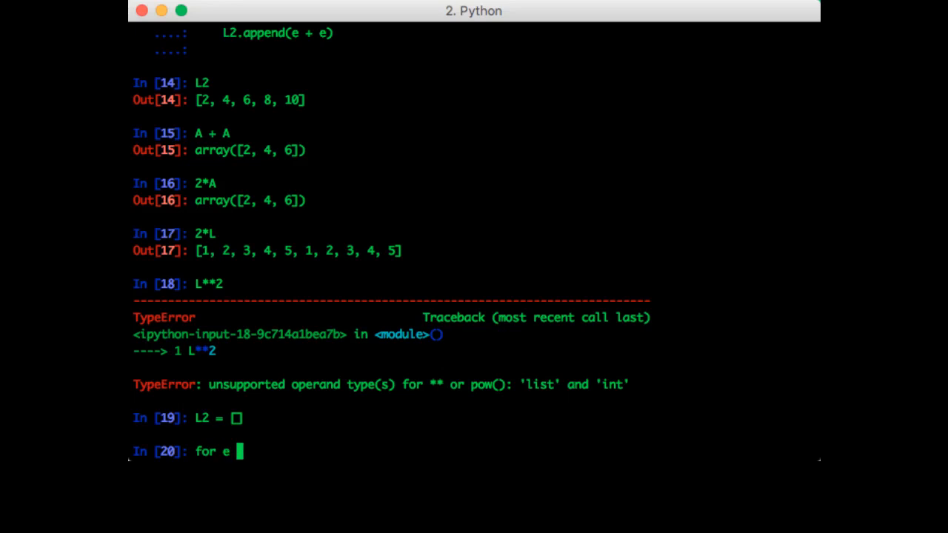
{"action": "type", "text": "in L:"}
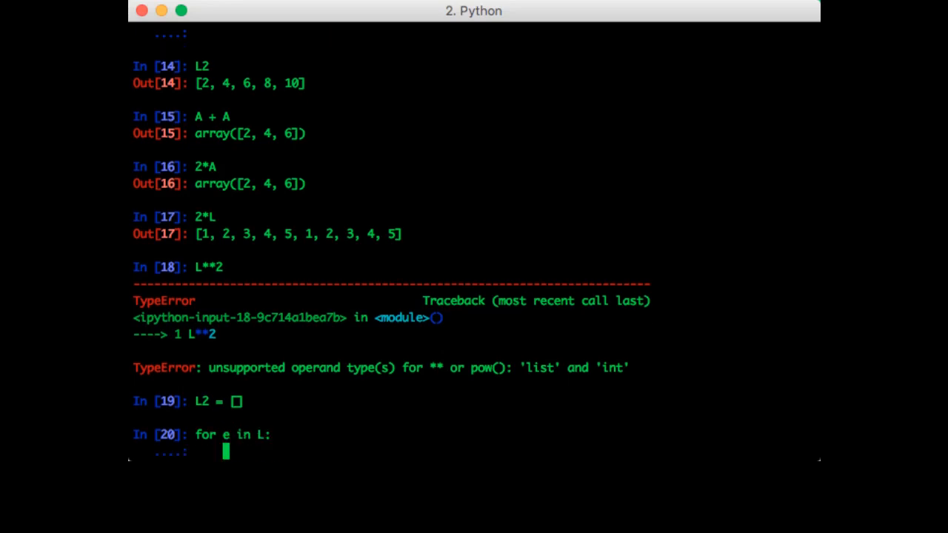
{"action": "type", "text": "L2.append(e"}
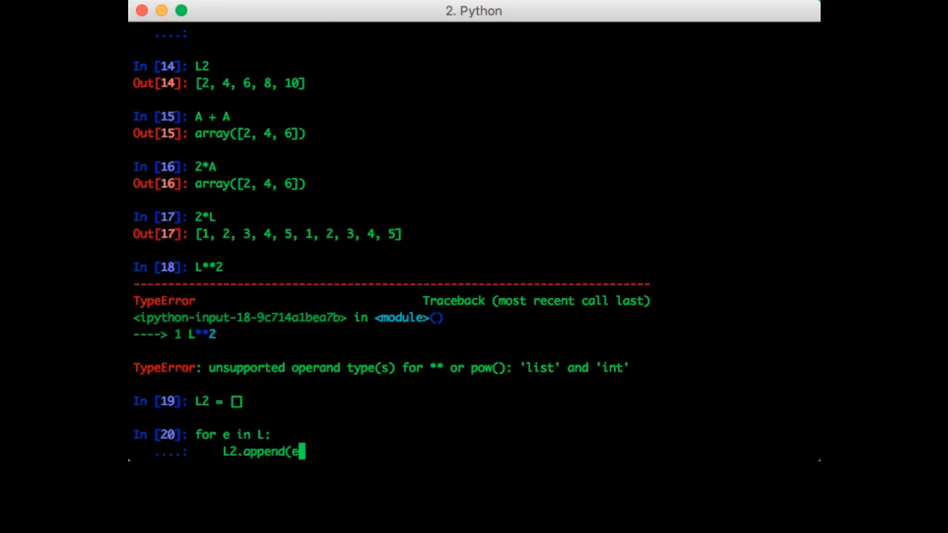
{"action": "key", "text": "enter"}
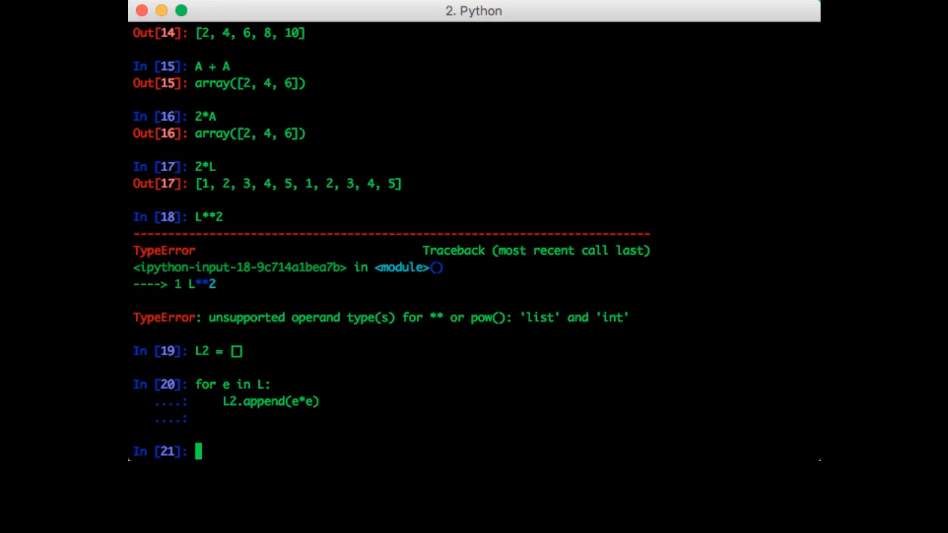
{"action": "type", "text": "L2"}
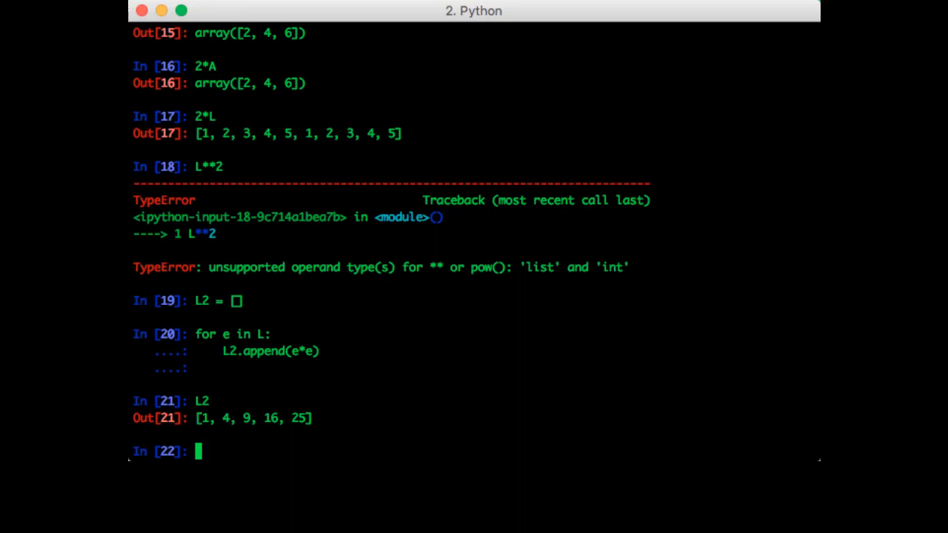
Evaluate A**2 to get array([1, 4, 9]) and begin the np.sqrt call
{"action": "type", "text": "A**2"}
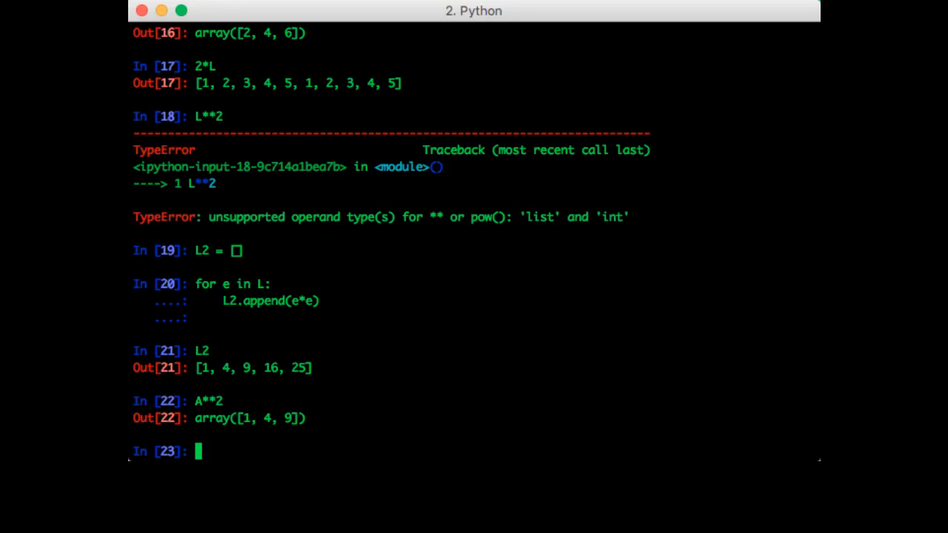
{"action": "type", "text": "np."}
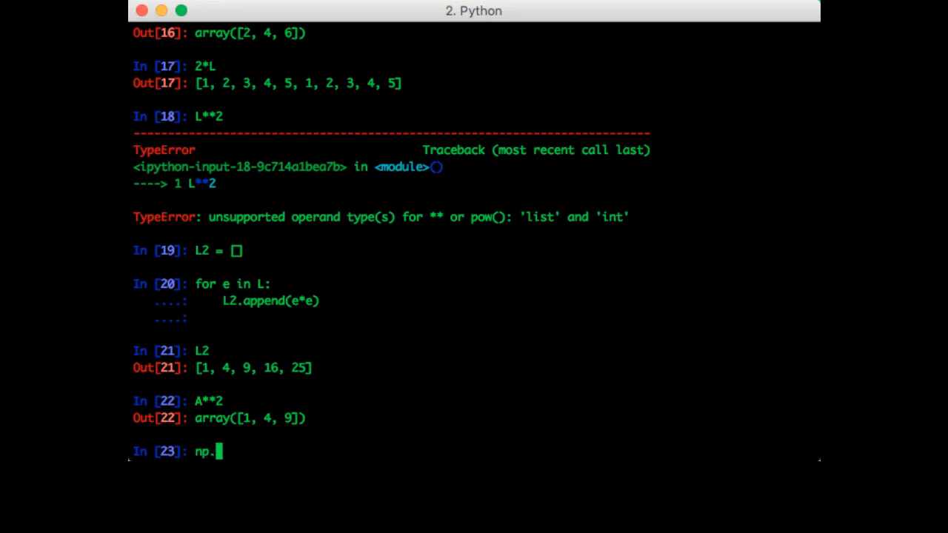
Evaluate np.sqrt(A) and np.log(A) element-wise, then begin typing np.exp
{"action": "type", "text": "sqrt(A)"}
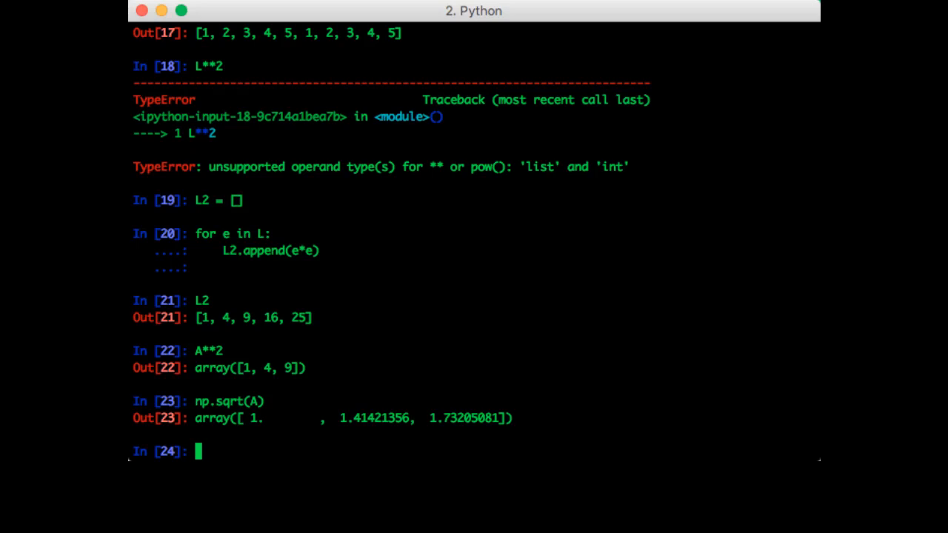
{"action": "type", "text": "np.log(A"}
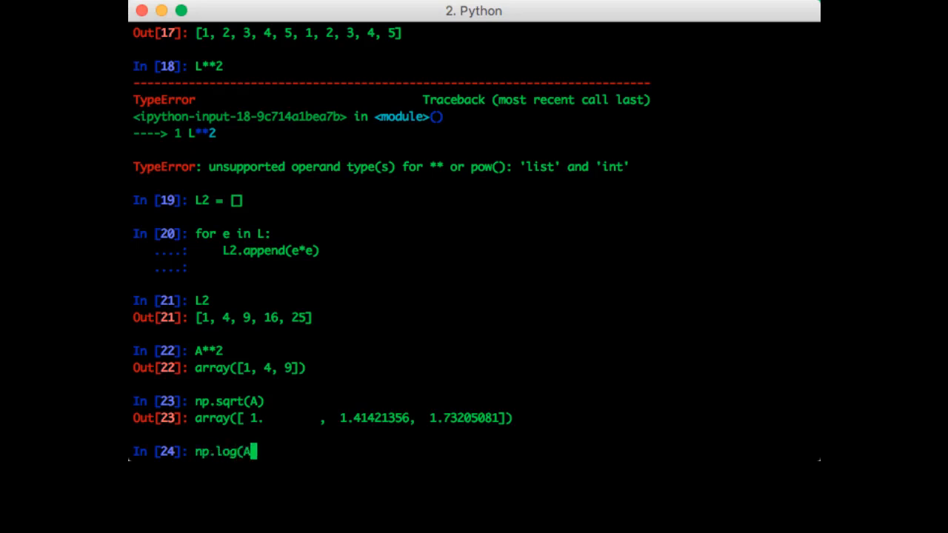
{"action": "key", "text": "enter"}
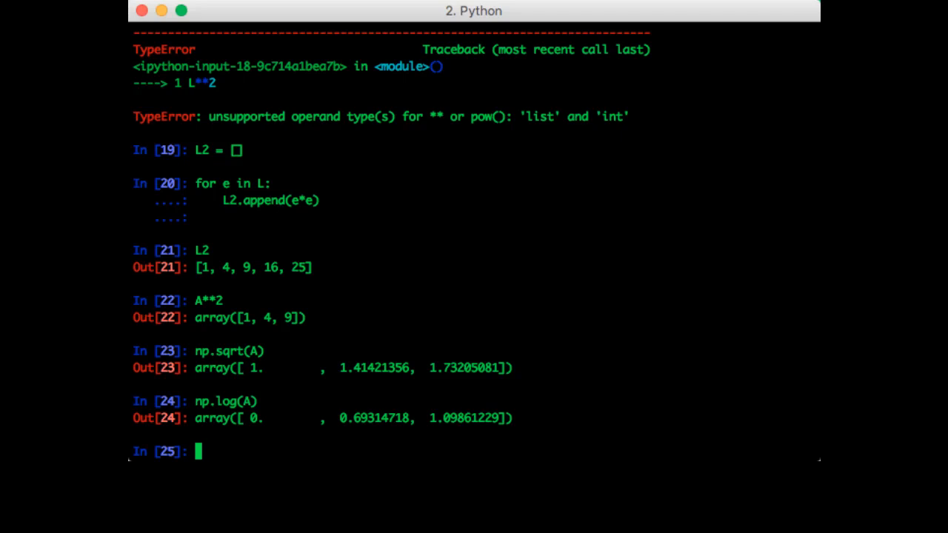
{"action": "type", "text": "np.ex"}
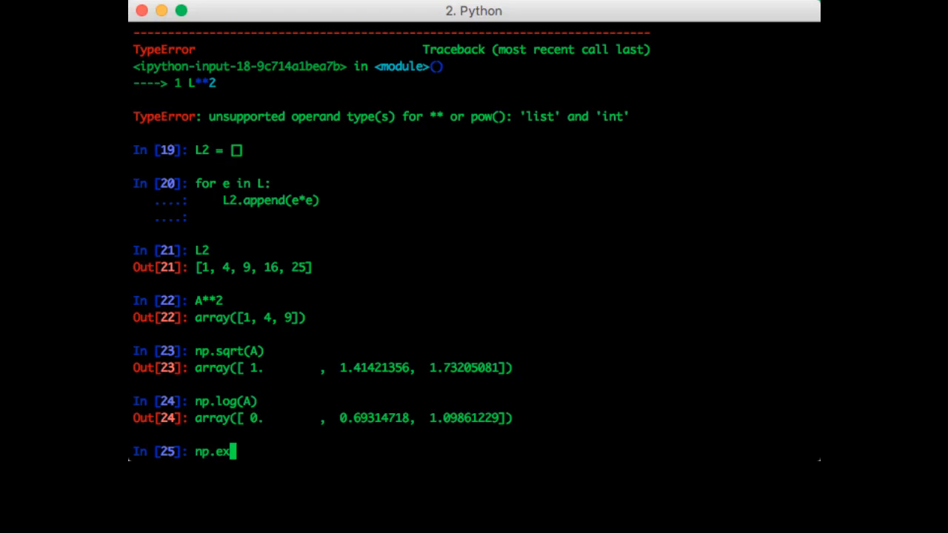